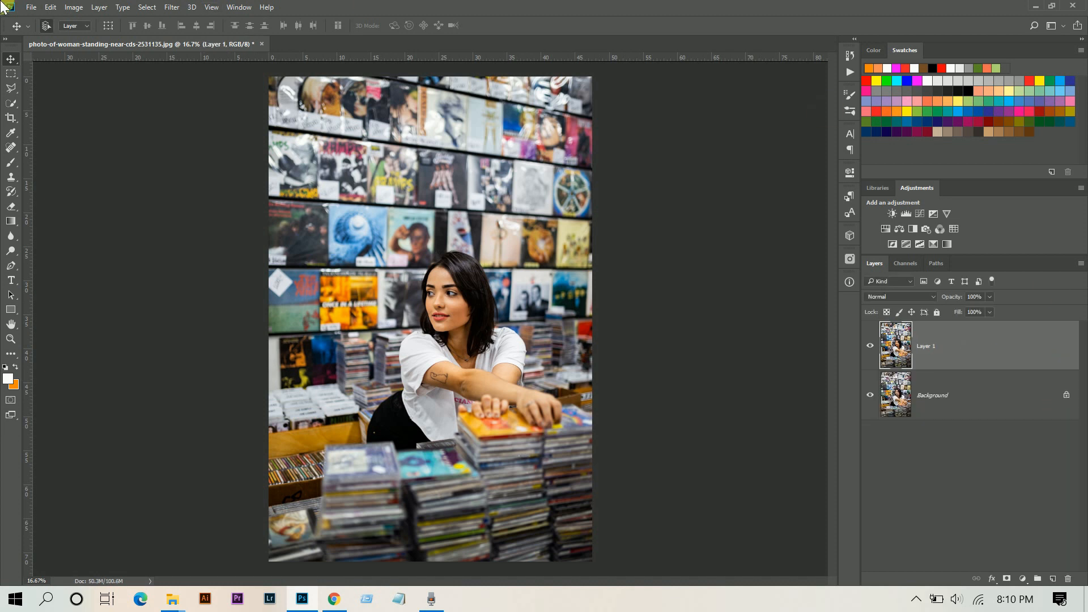
# Convert the image to Lab Color mode without flattening its two layers.
pyautogui.click(73, 7)
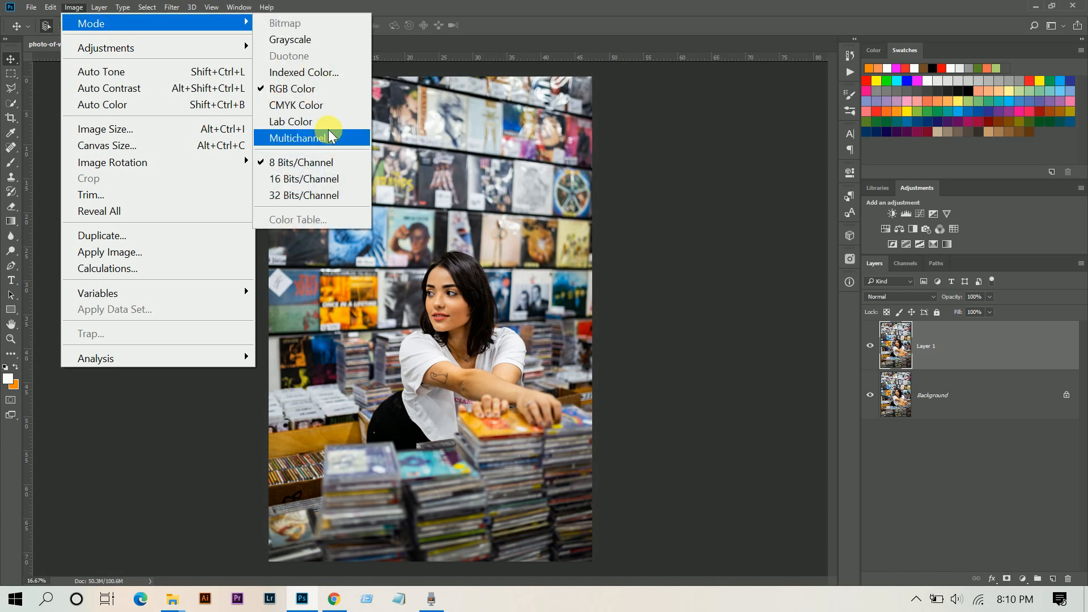
pyautogui.click(298, 137)
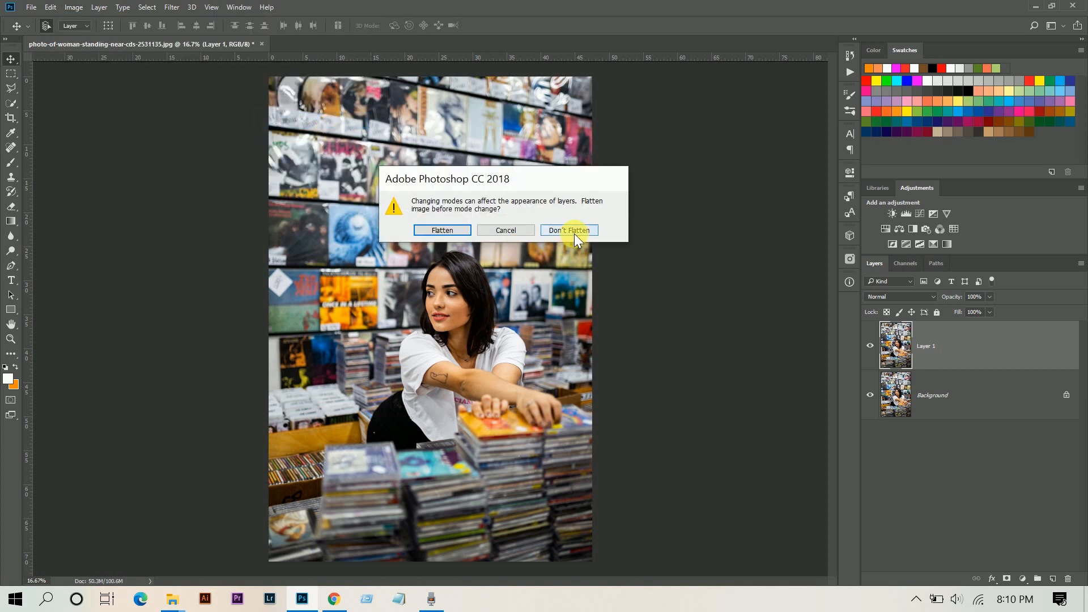
pyautogui.click(567, 230)
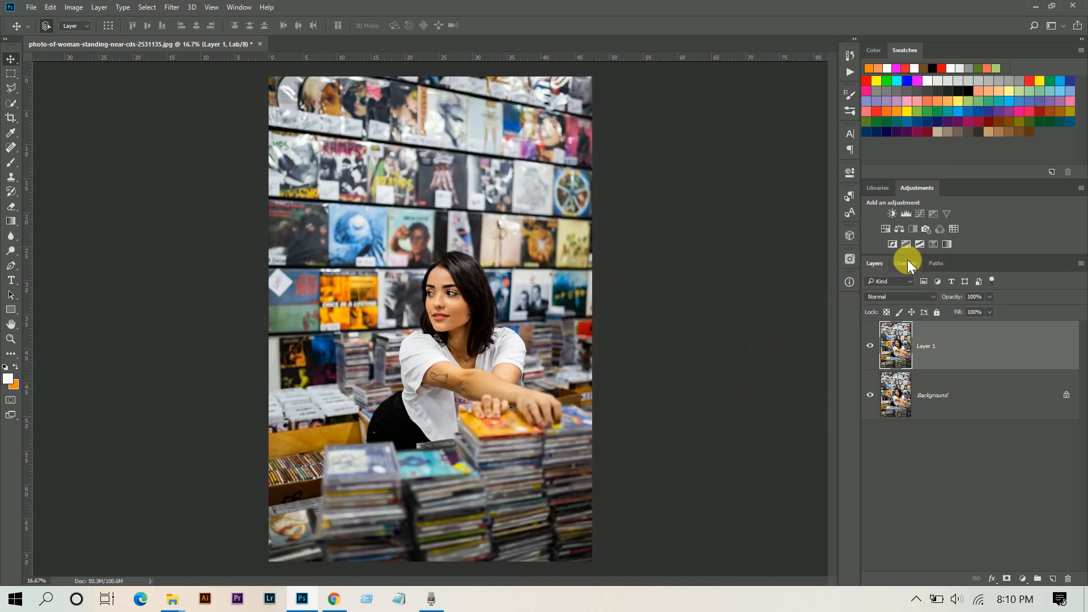
# Copy Layer 1's a channel into its b channel for a teal-orange look.
pyautogui.click(905, 263)
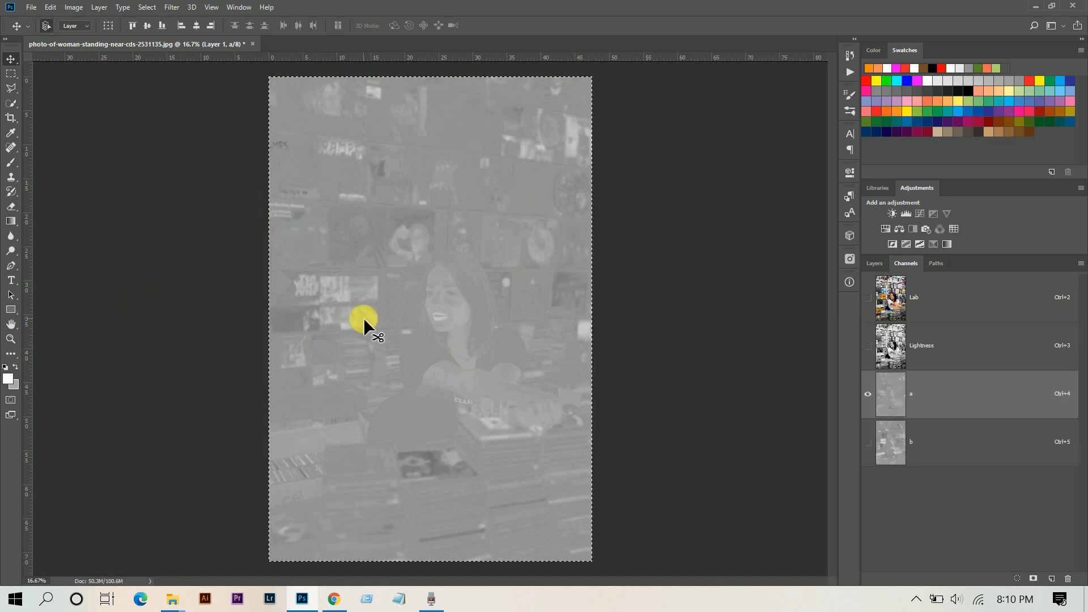
pyautogui.moveTo(380, 320)
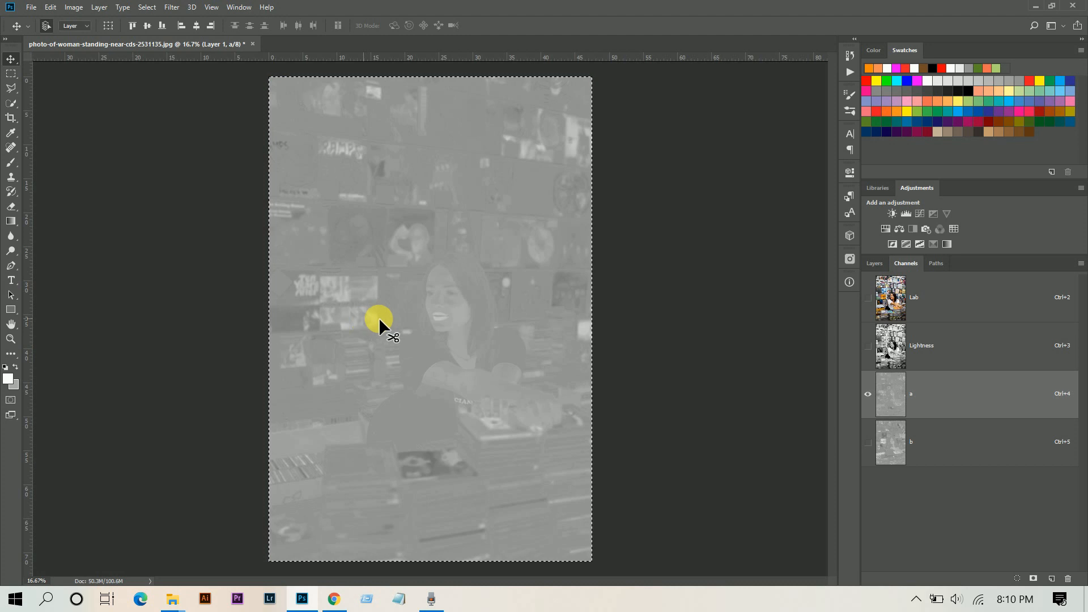
pyautogui.click(910, 441)
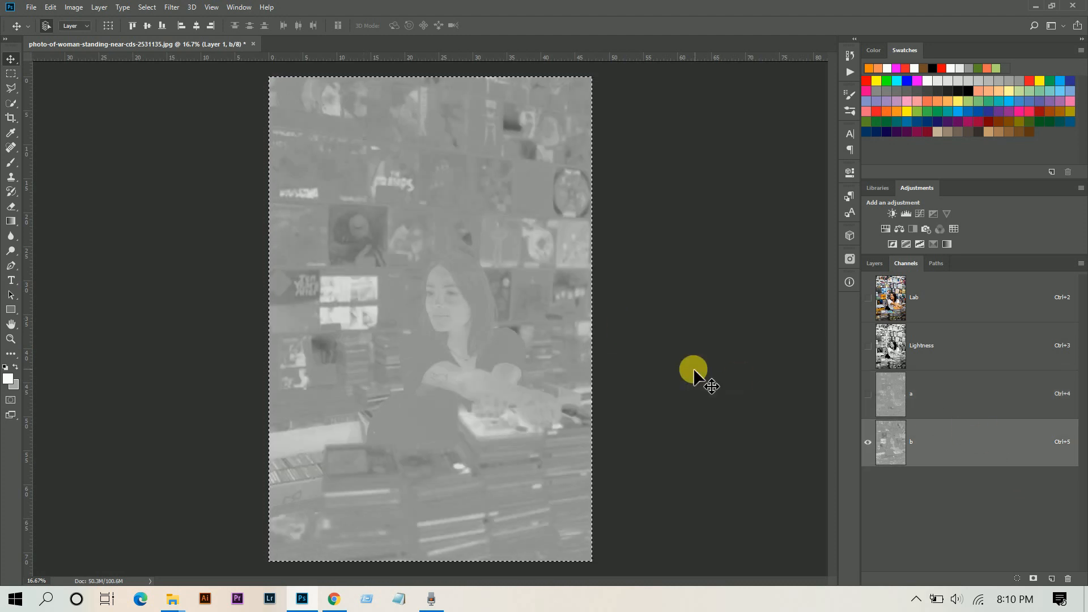
pyautogui.moveTo(691, 370)
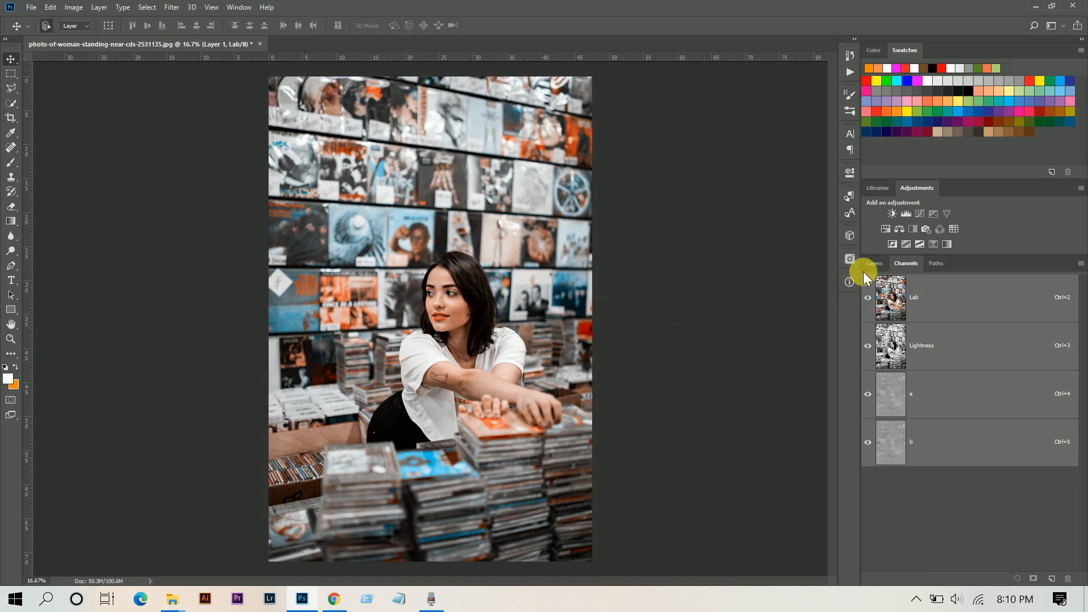
pyautogui.click(873, 263)
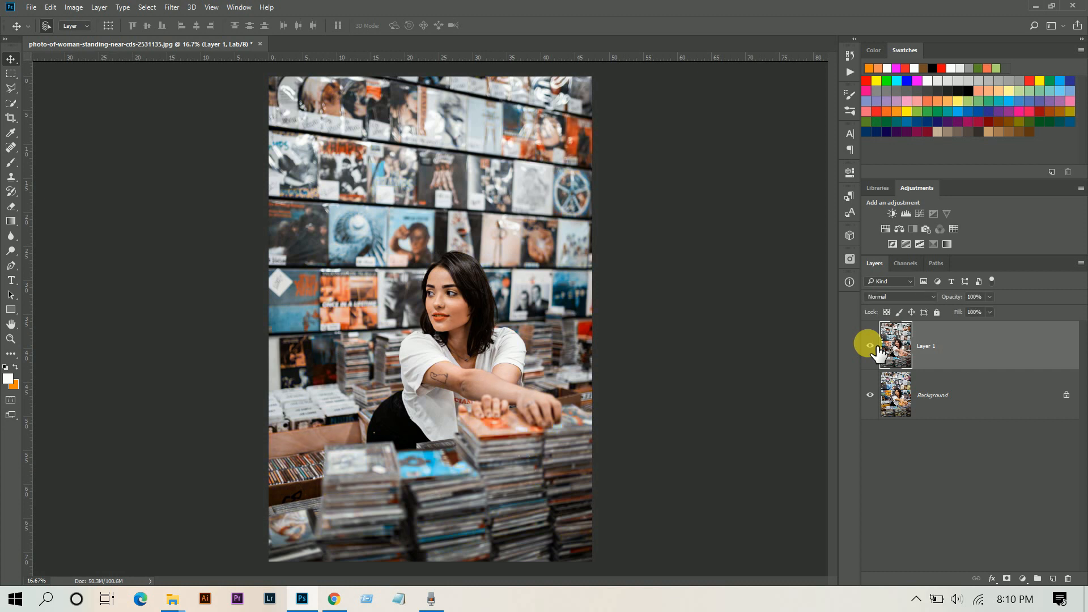
pyautogui.click(896, 346)
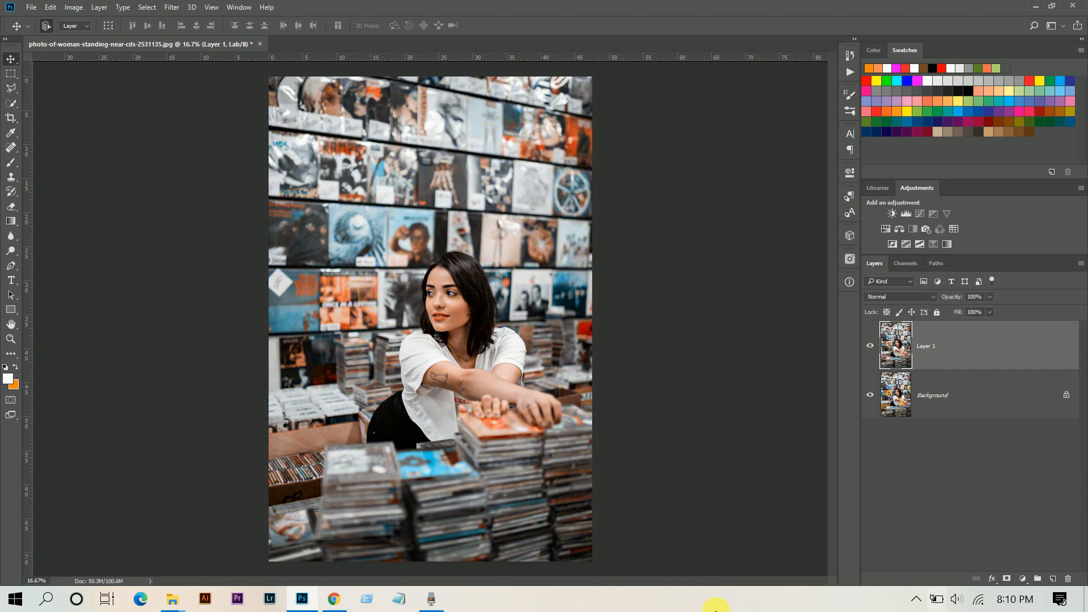
pyautogui.click(72, 7)
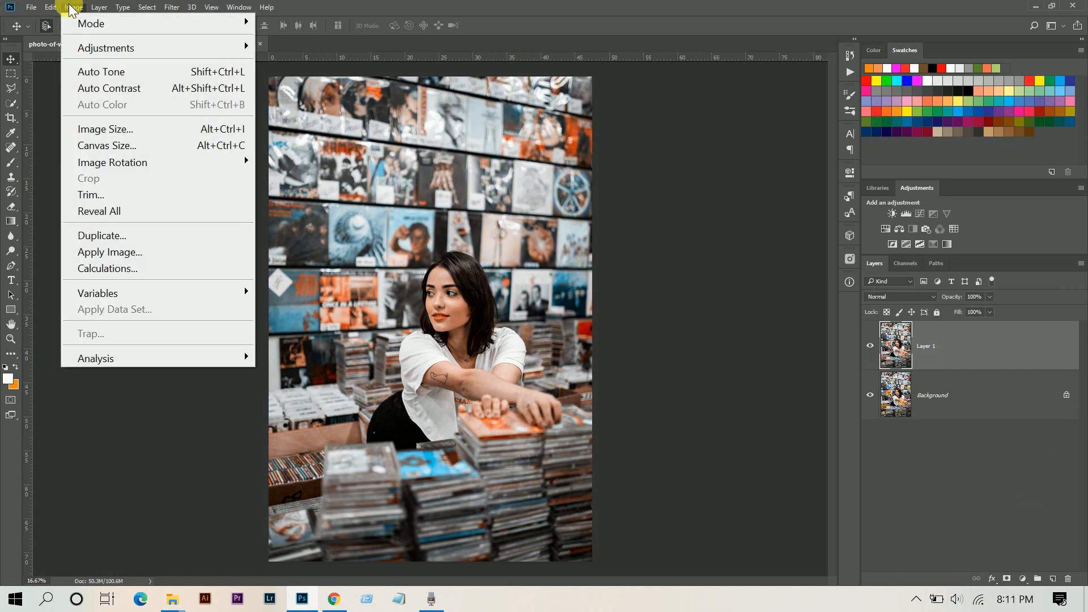
pyautogui.moveTo(90, 23)
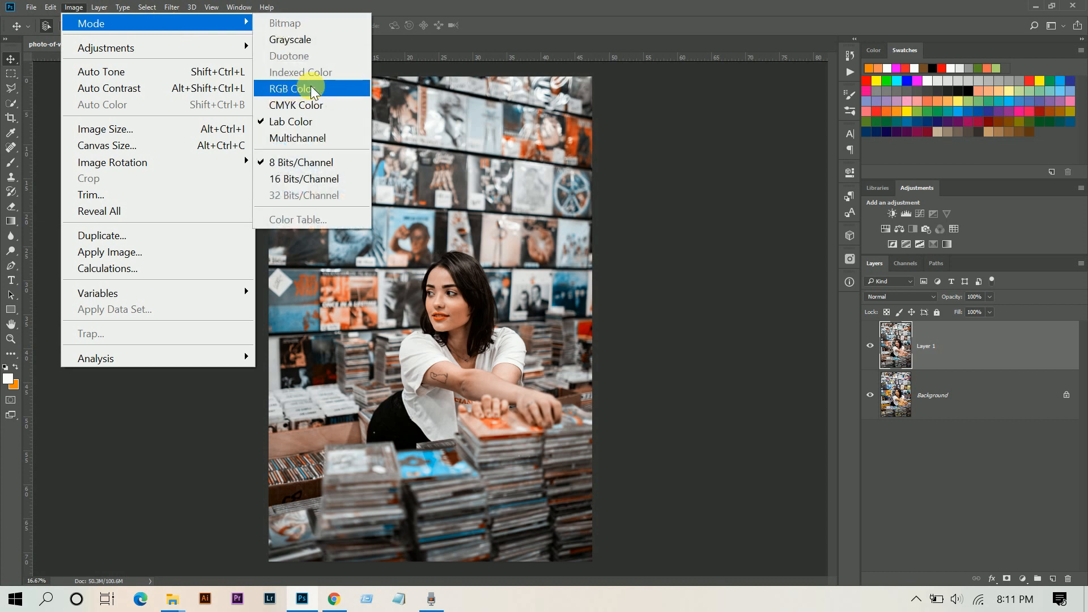
# Convert the image back to RGB Color mode without flattening the layers.
pyautogui.click(289, 88)
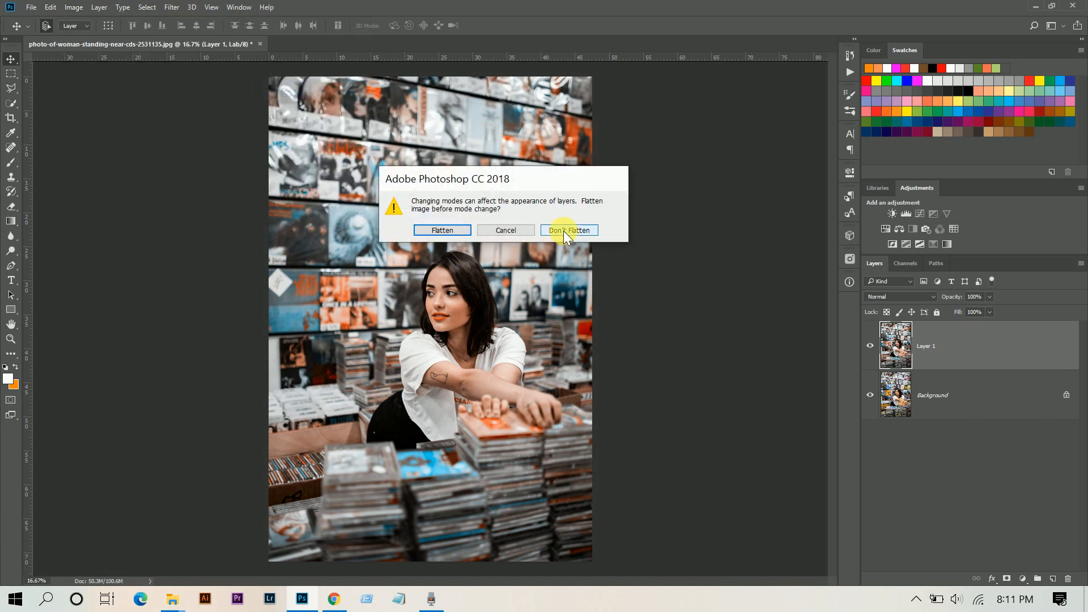
pyautogui.click(568, 230)
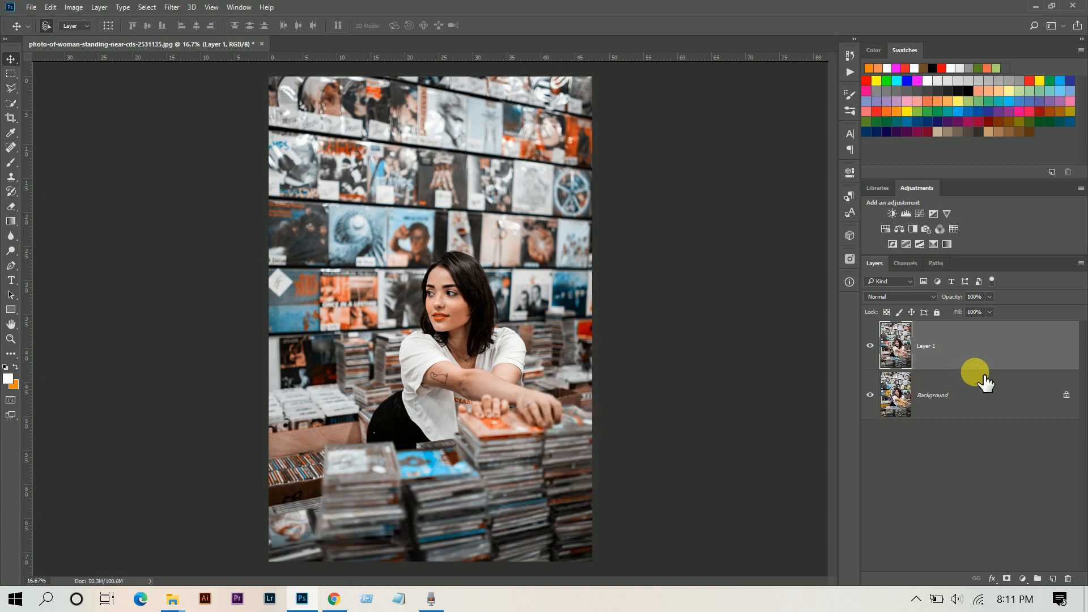
pyautogui.moveTo(991, 527)
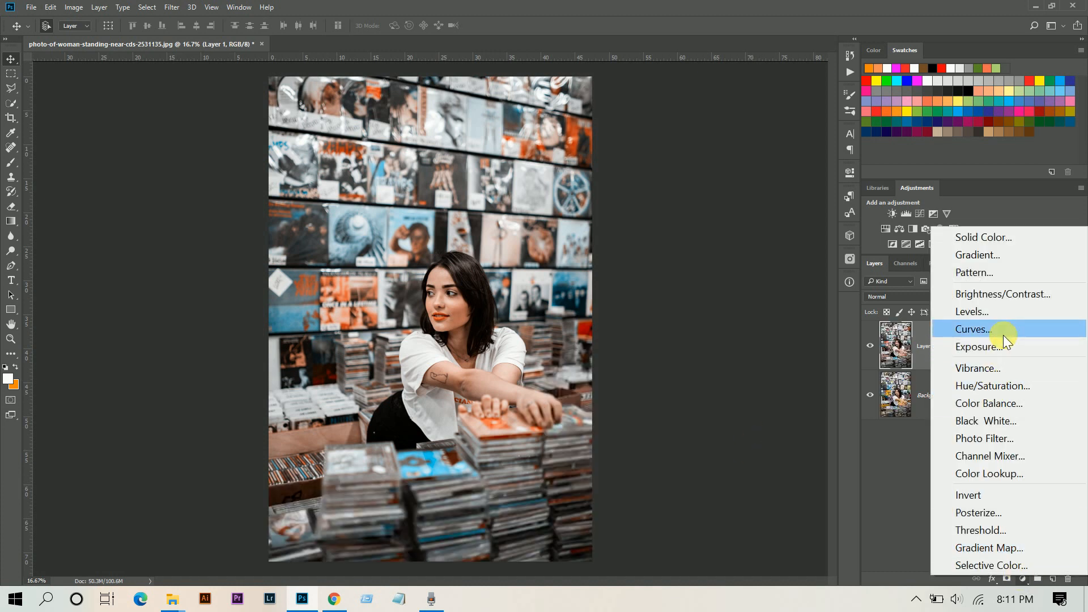
# Add a Curves layer and lift the Red channel's black point to about output 18.
pyautogui.click(972, 329)
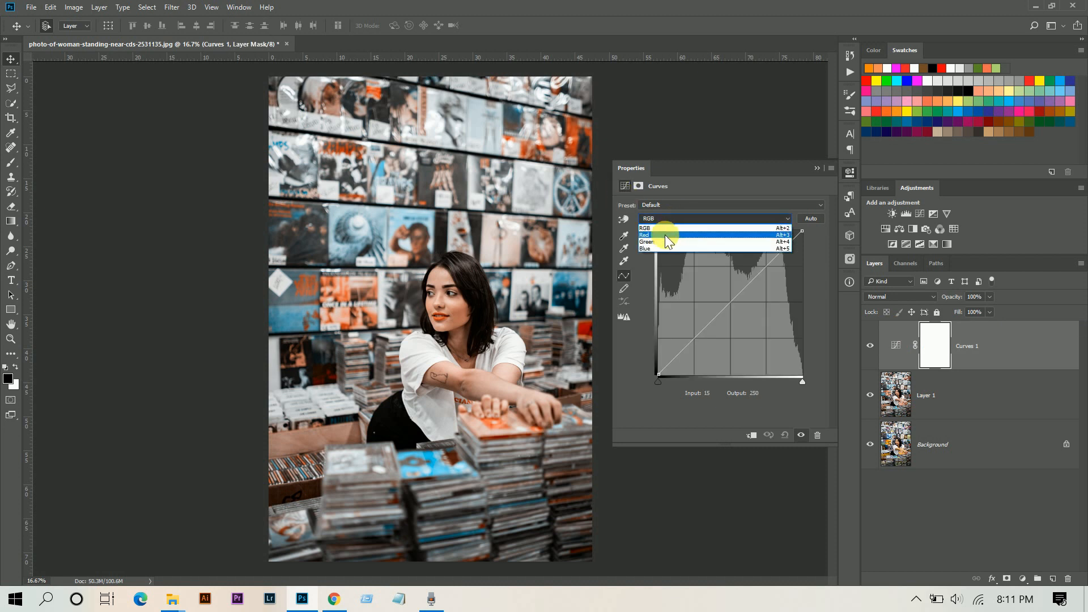
pyautogui.click(644, 234)
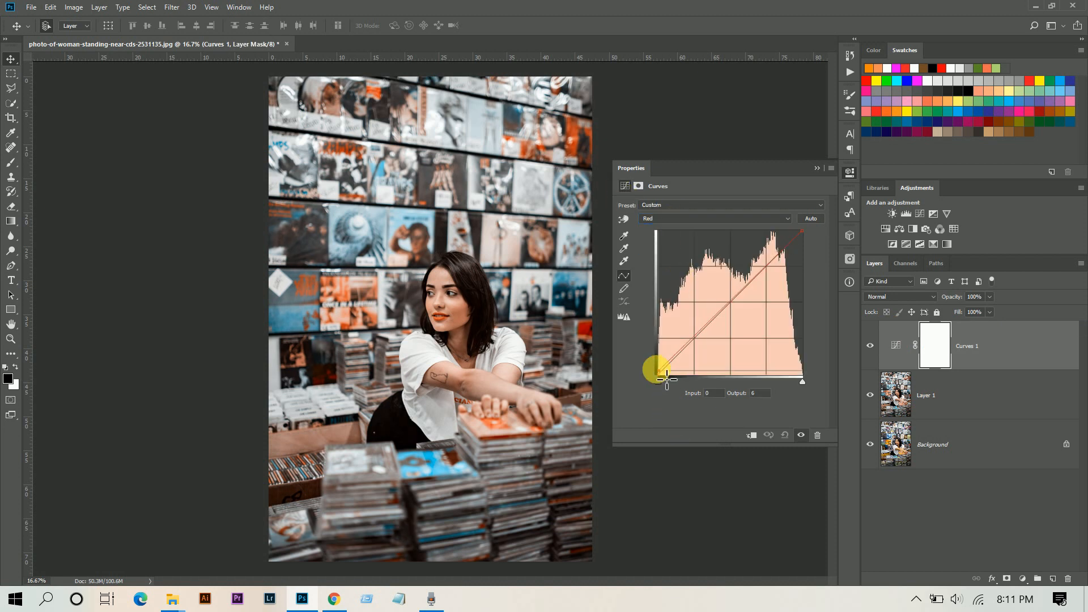
pyautogui.moveTo(665, 381); pyautogui.dragTo(665, 376)
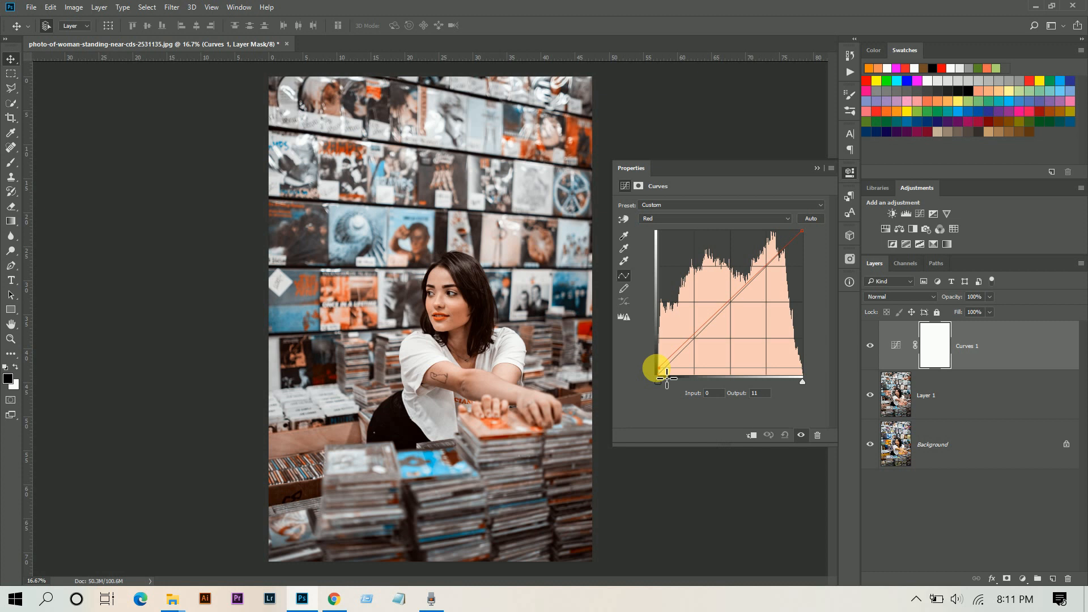
pyautogui.moveTo(654, 370); pyautogui.dragTo(666, 366)
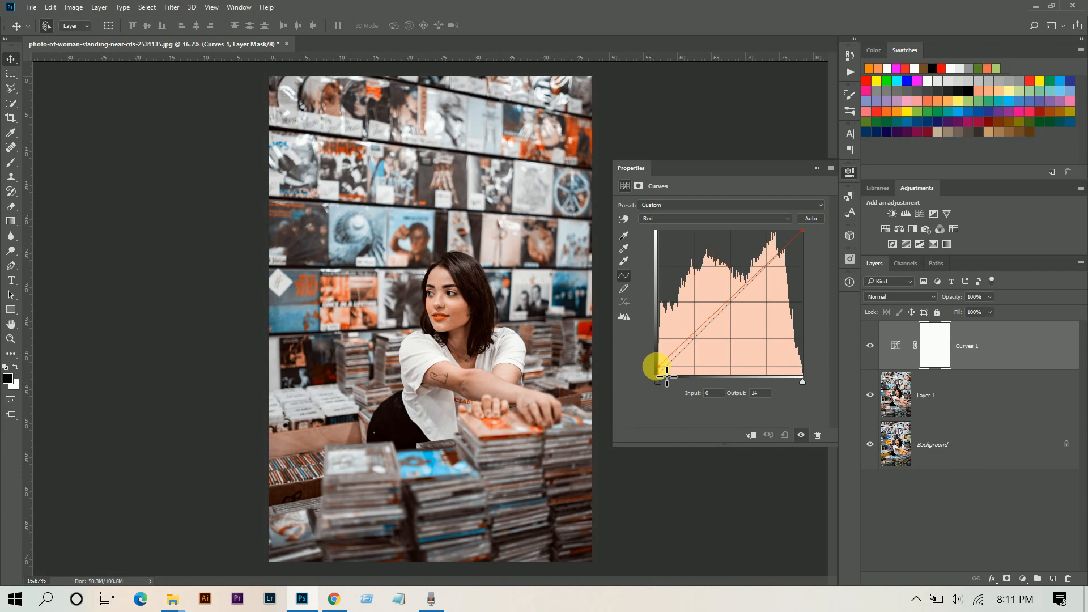
pyautogui.moveTo(656, 372); pyautogui.dragTo(656, 364)
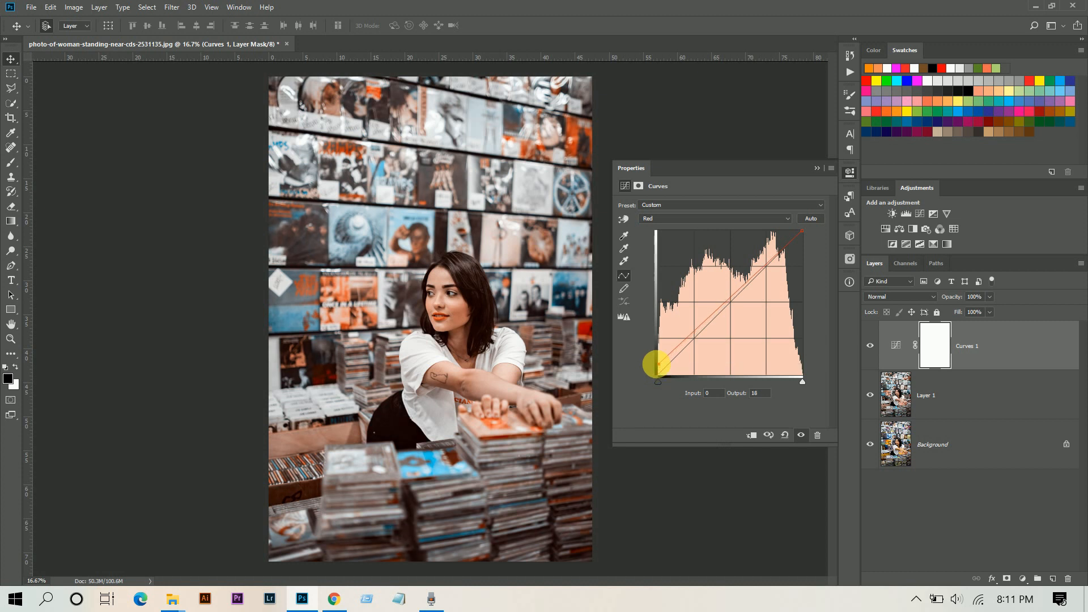
pyautogui.click(715, 219)
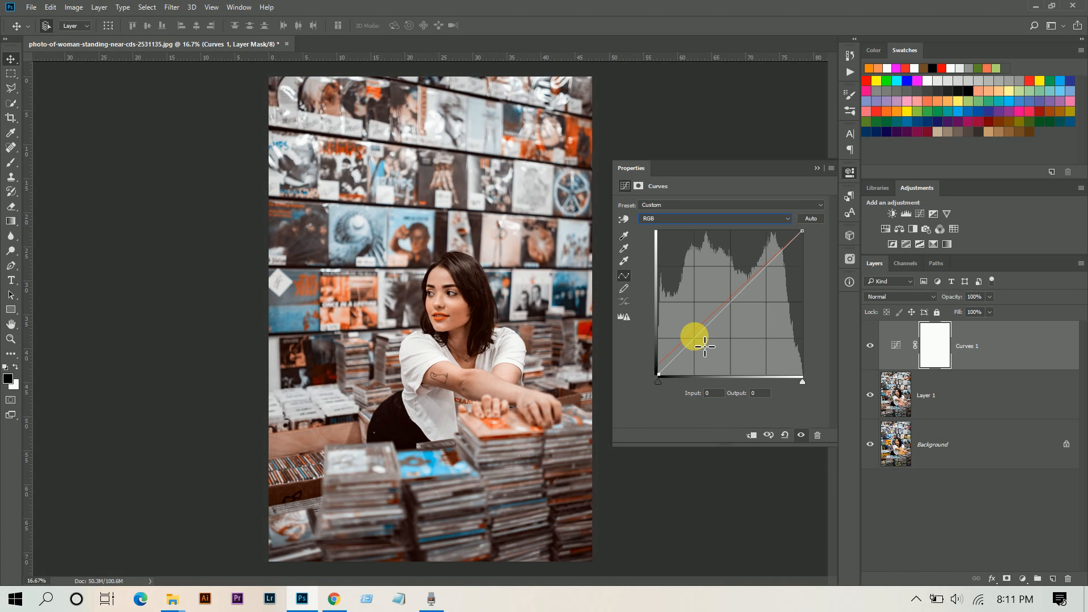
# Add anchor points and bend the combined RGB curve for a faded tone.
pyautogui.moveTo(693, 336); pyautogui.dragTo(732, 304)
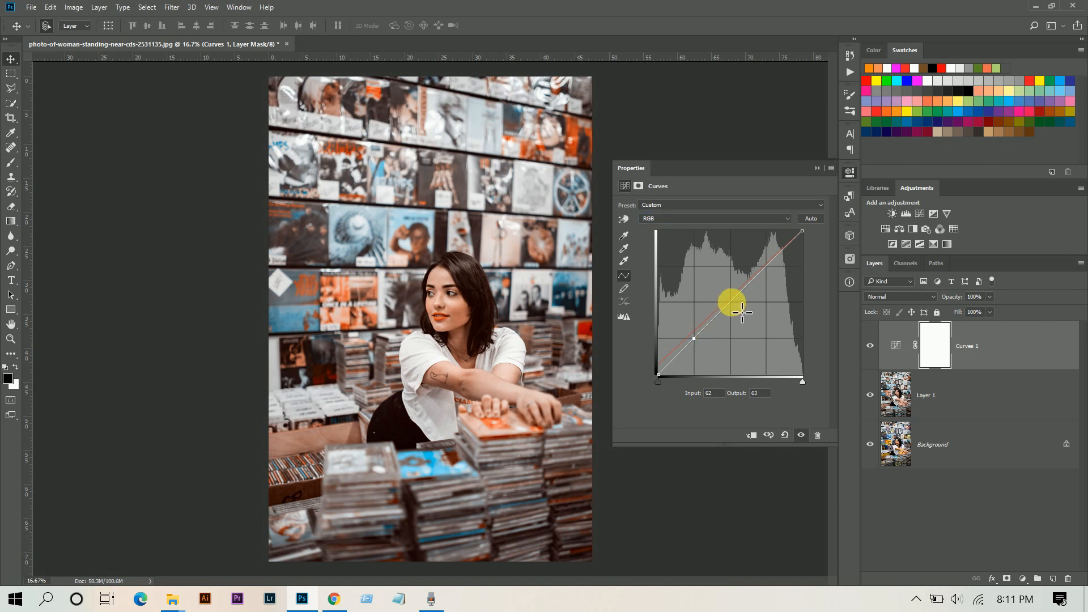
pyautogui.moveTo(732, 301); pyautogui.dragTo(768, 265)
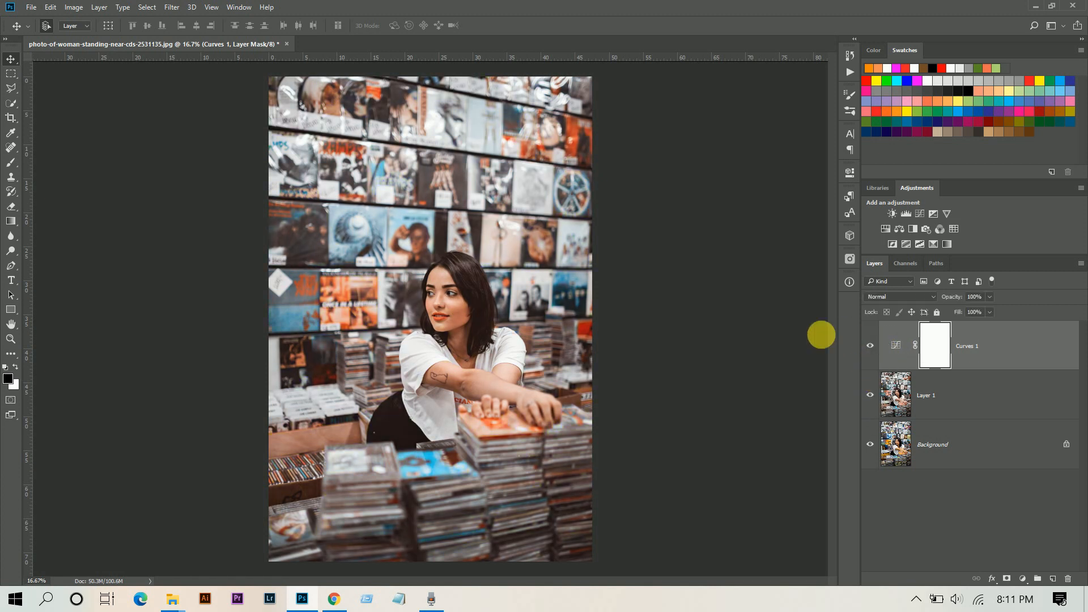
pyautogui.moveTo(701, 332)
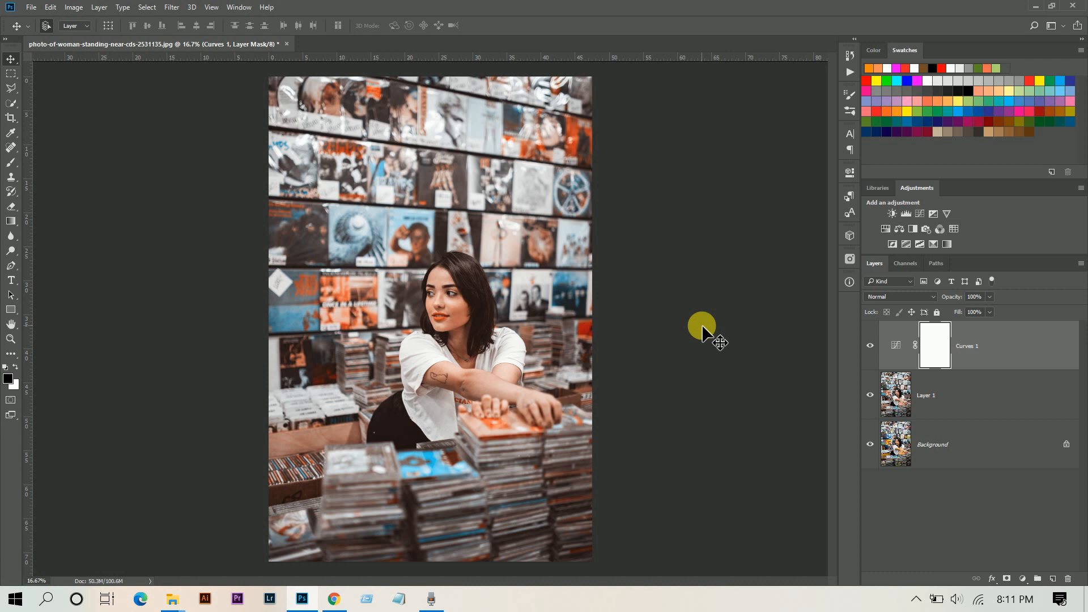